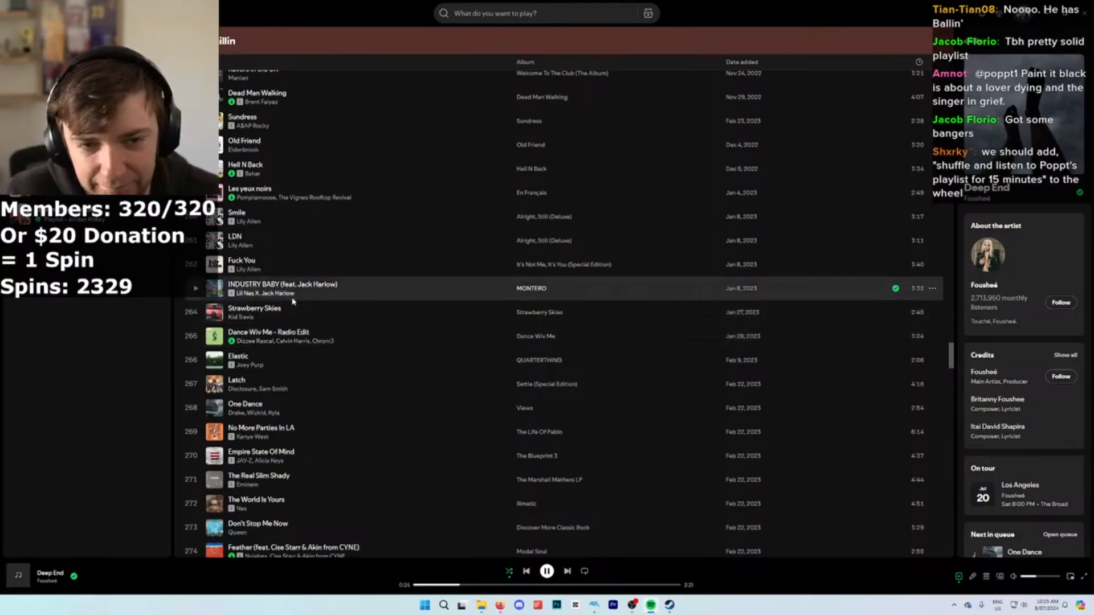
# Scroll the playlist up until The Difference and Robbery appear above Smile
pyautogui.scroll(3)
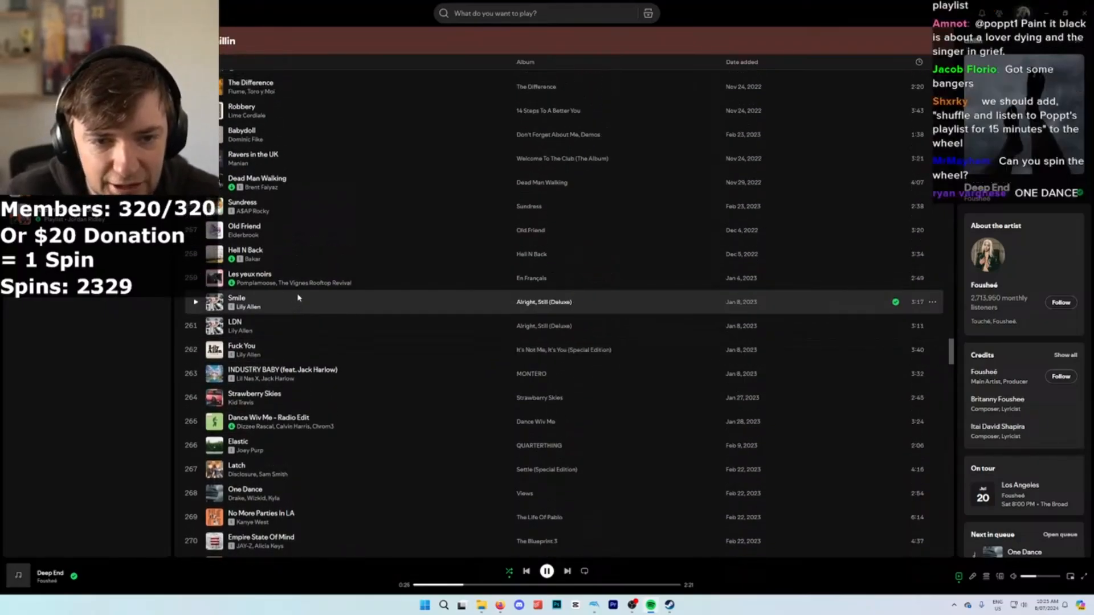
pyautogui.scroll(3)
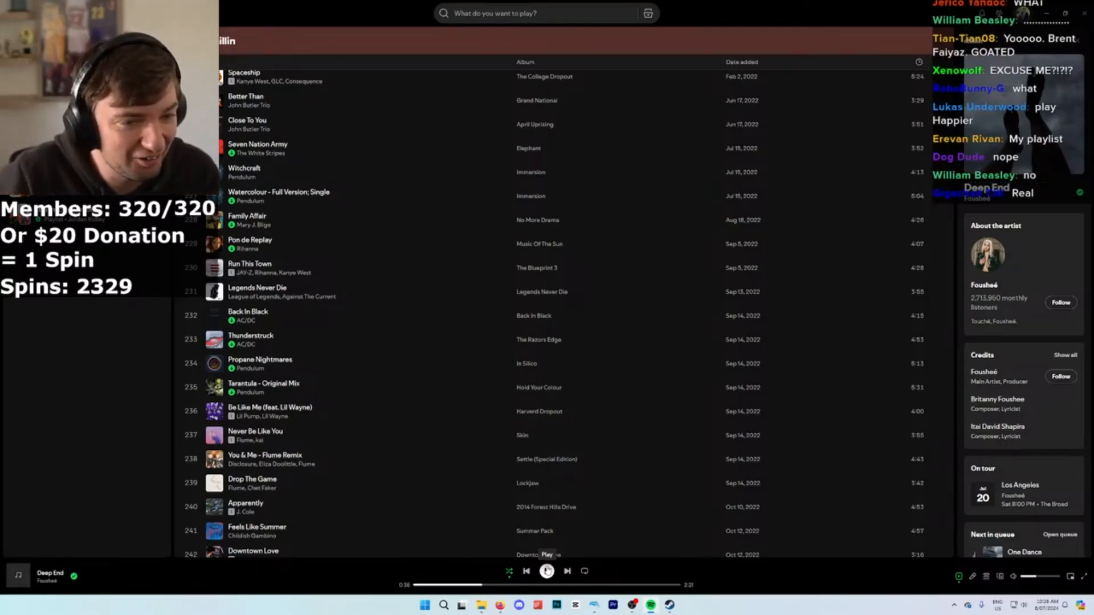
# Pause "Deep End" by Fousheé from the playback bar
pyautogui.click(546, 571)
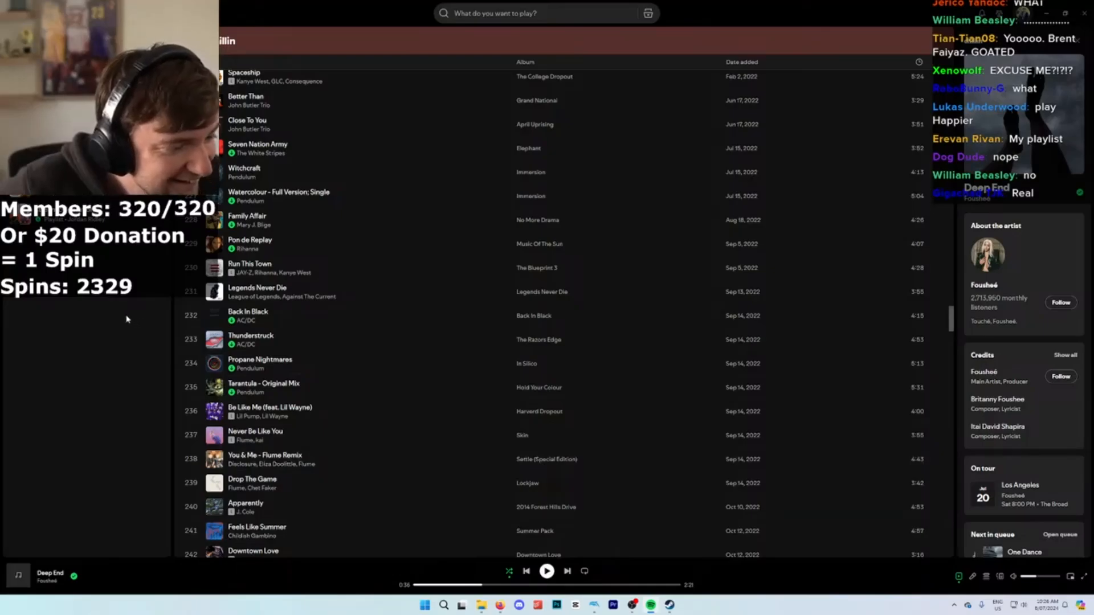